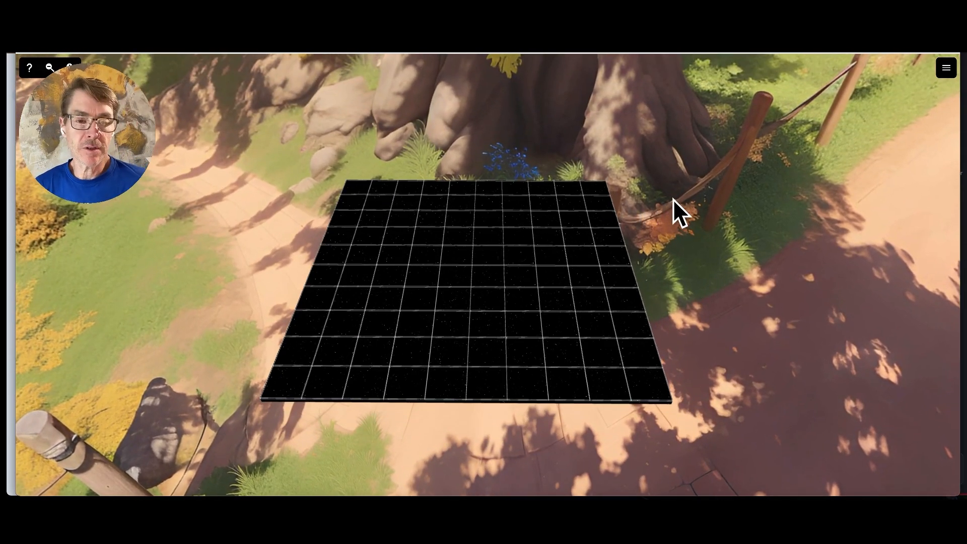
pyautogui.moveTo(715, 234)
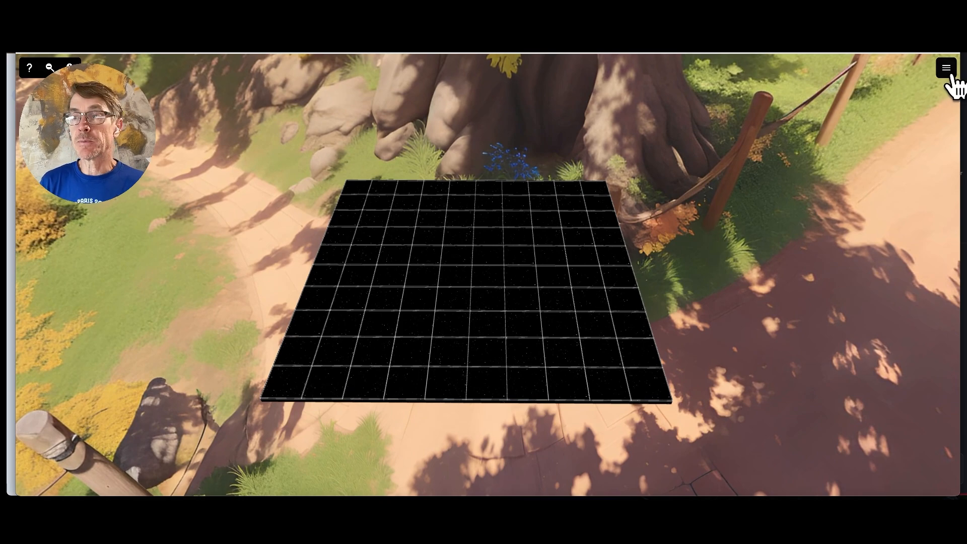
# Step: Browse the Classical tile category down to its floor, fence and hedge tiles
pyautogui.click(945, 68)
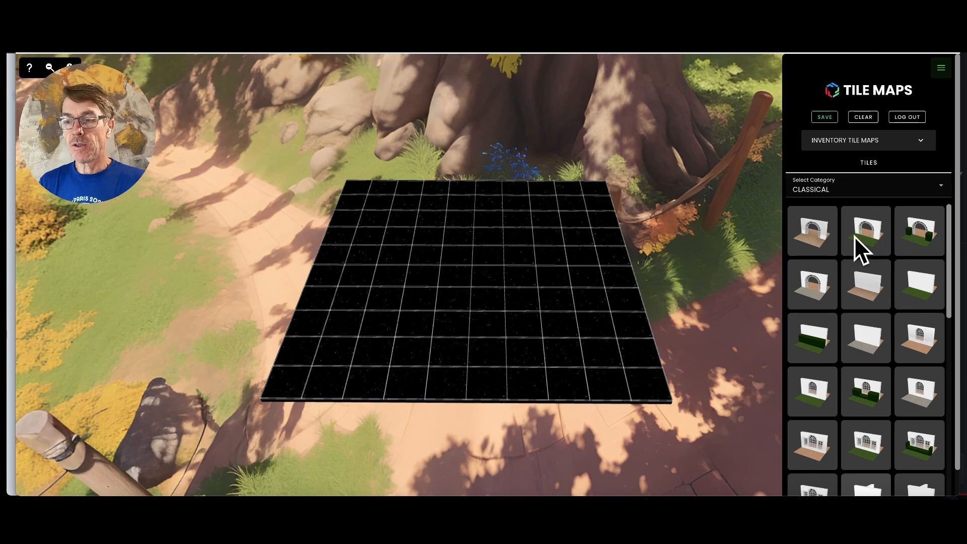
pyautogui.scroll(-3)
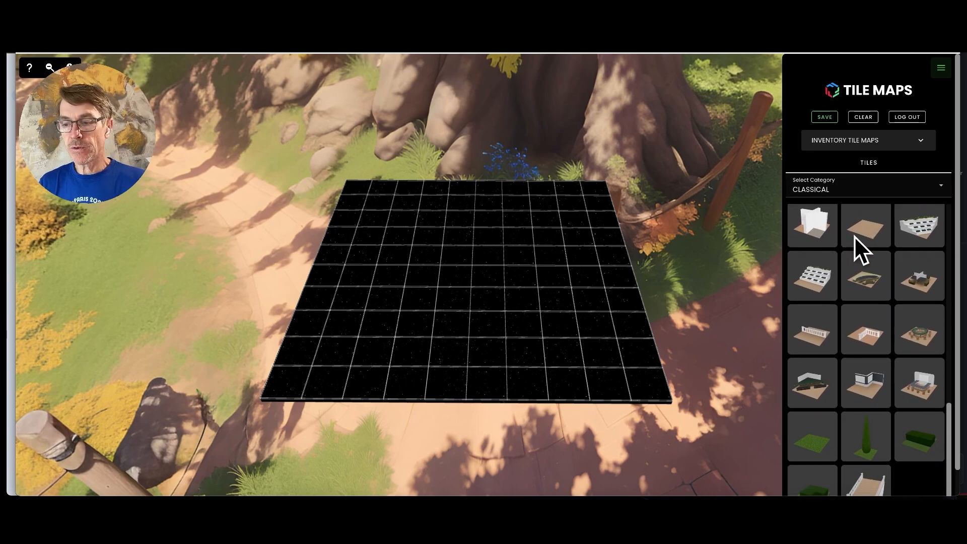
pyautogui.scroll(-3)
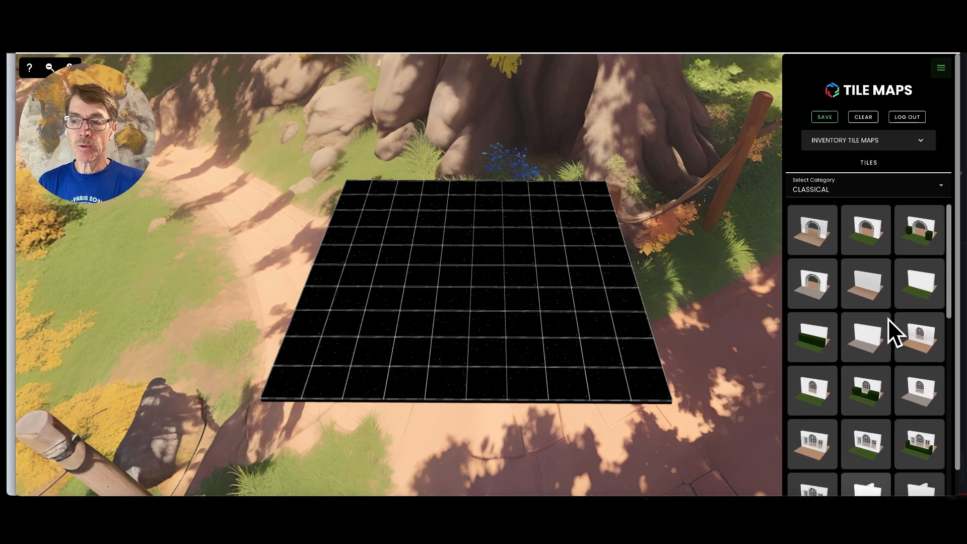
pyautogui.moveTo(875, 293)
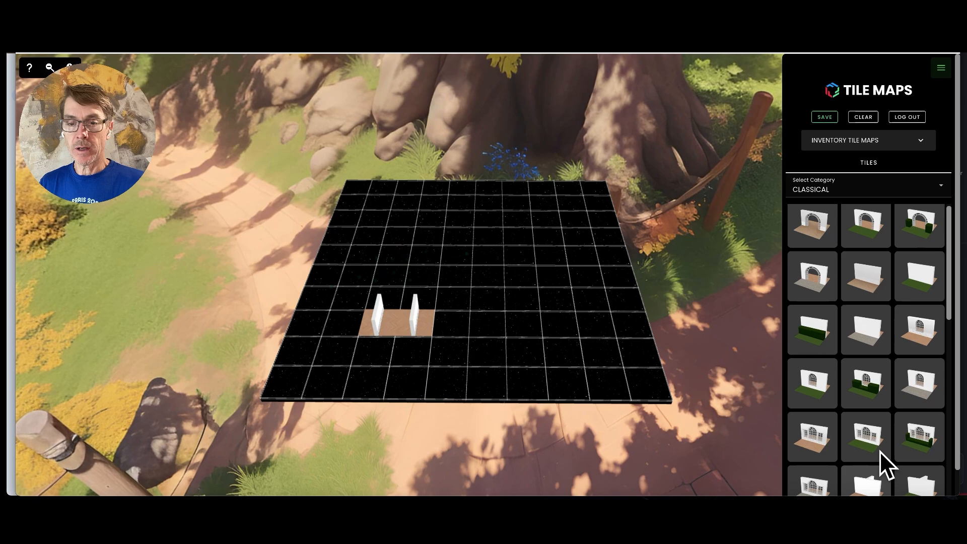
# Step: Enclose a small wooden-floored room with Classical white wall tiles and orbit to check it
pyautogui.scroll(-3)
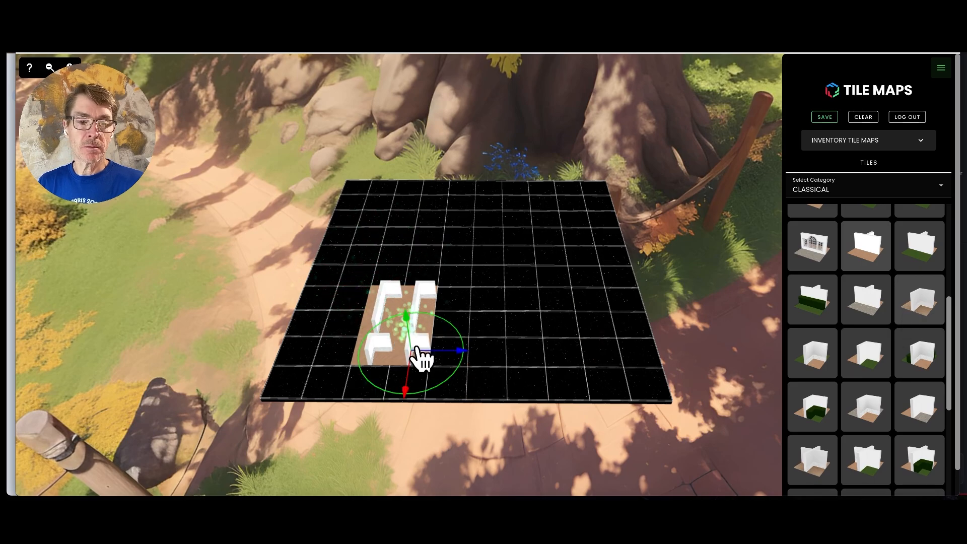
pyautogui.moveTo(422, 358); pyautogui.dragTo(540, 326)
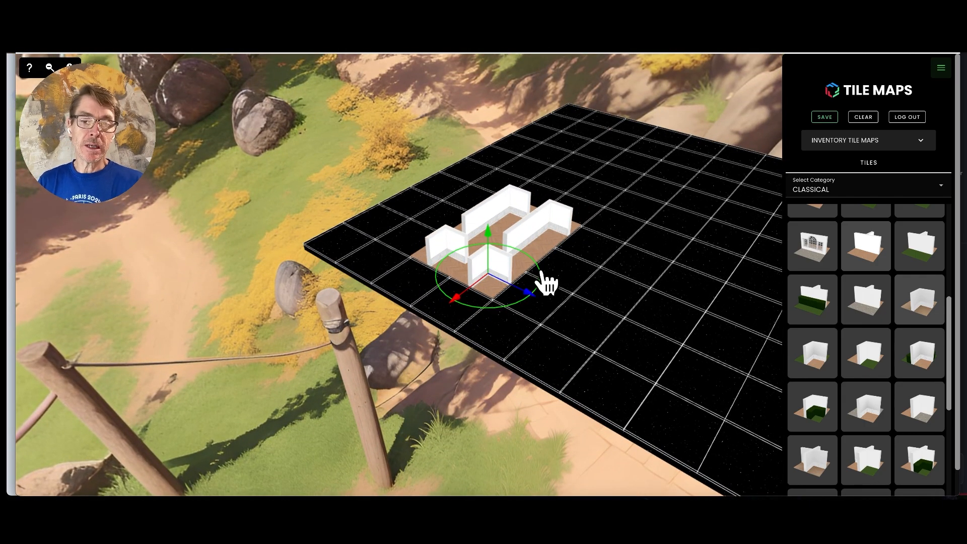
pyautogui.moveTo(592, 326)
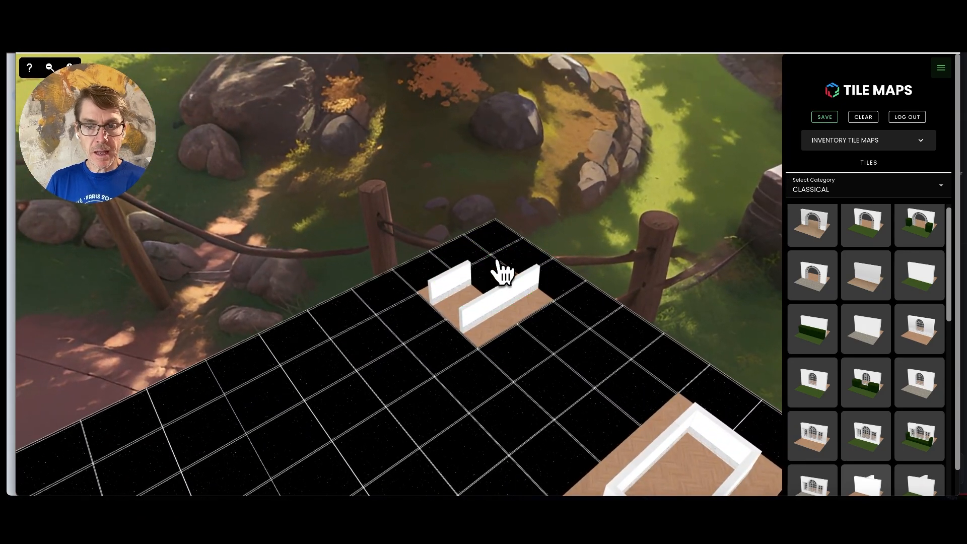
pyautogui.moveTo(605, 323)
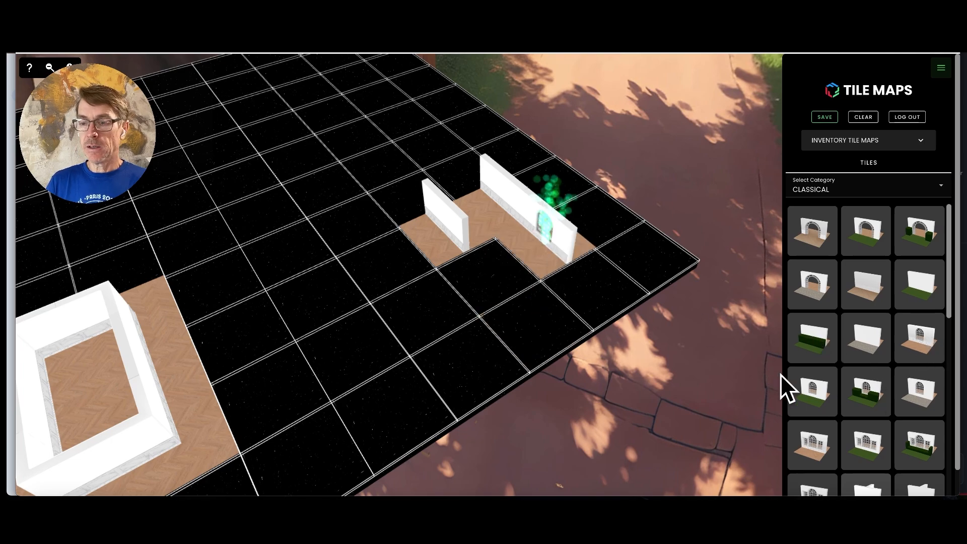
# Step: Enclose a long rectangular room with an arched door using more Classical wall tiles
pyautogui.scroll(-3)
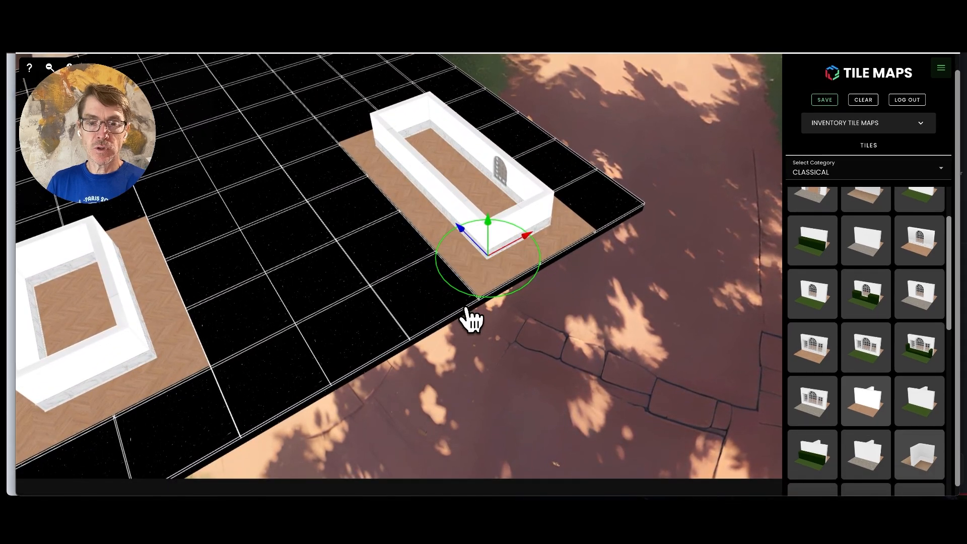
pyautogui.moveTo(471, 321); pyautogui.dragTo(372, 277)
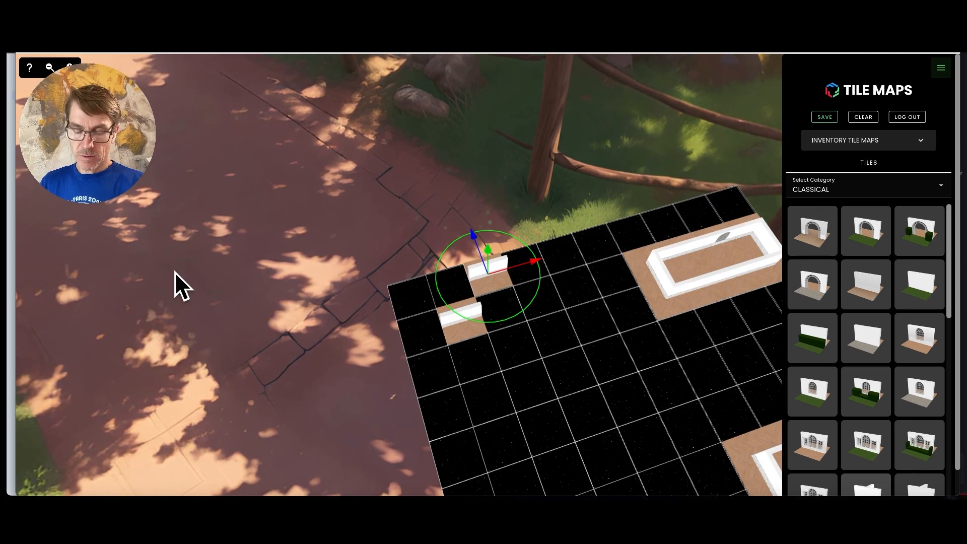
pyautogui.moveTo(866, 293)
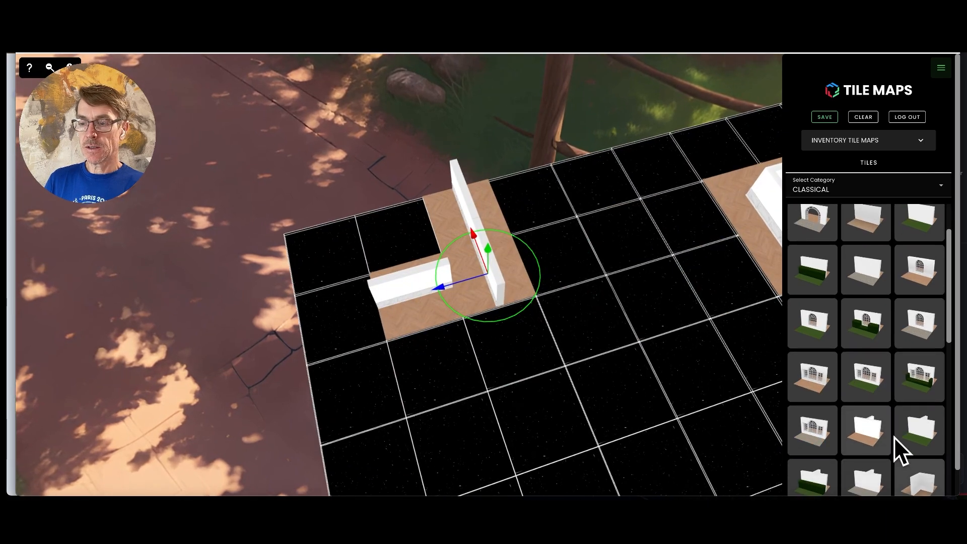
# Step: Place straight and corner wall tiles to form an L-shaped third room in the remaining corner
pyautogui.scroll(-3)
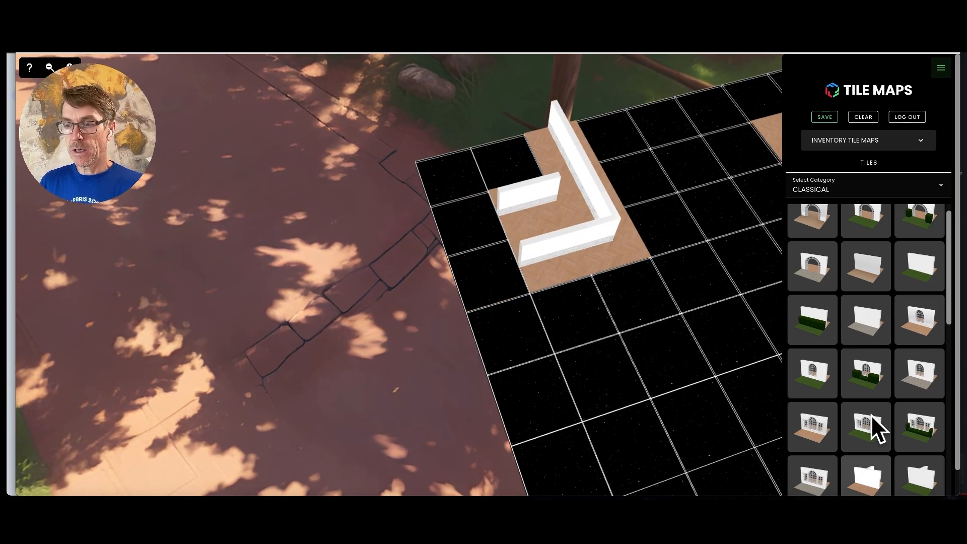
pyautogui.scroll(-3)
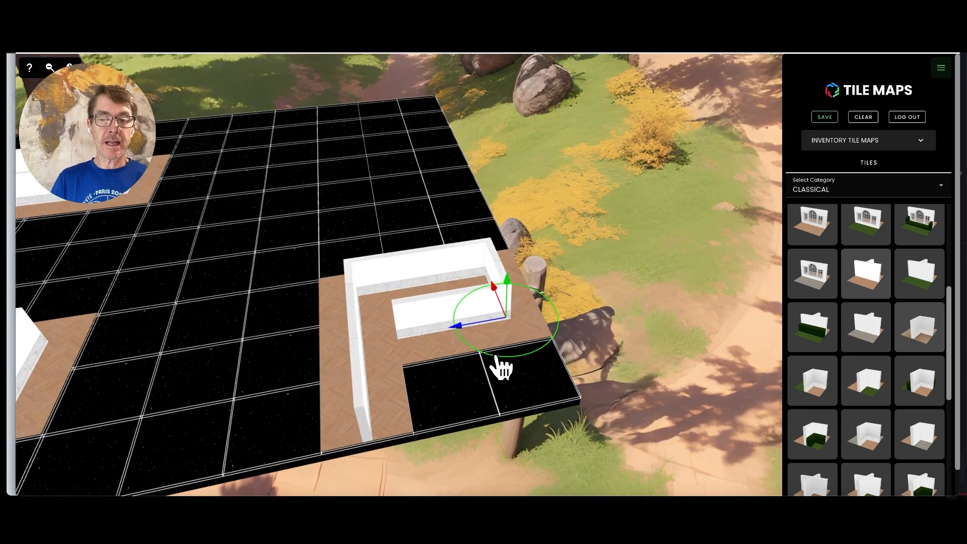
# Step: Orbit out to check the third room's walls and view all three rooms overhead
pyautogui.moveTo(500, 369); pyautogui.dragTo(326, 213)
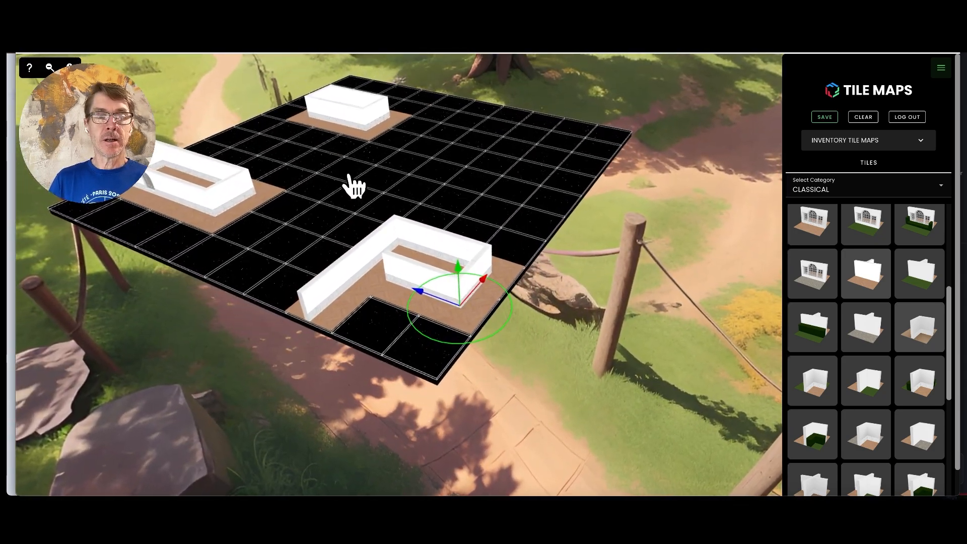
pyautogui.moveTo(355, 188); pyautogui.dragTo(281, 195)
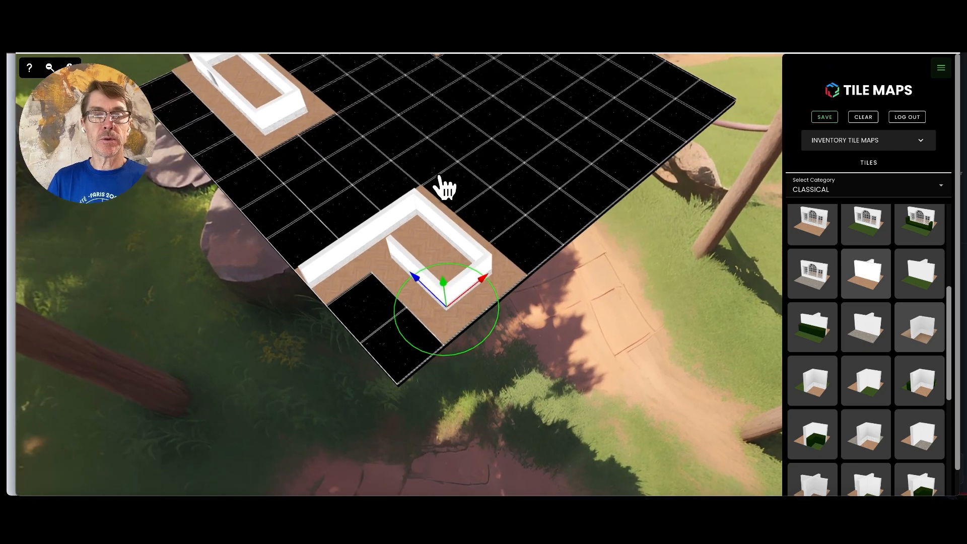
pyautogui.moveTo(444, 189); pyautogui.dragTo(604, 197)
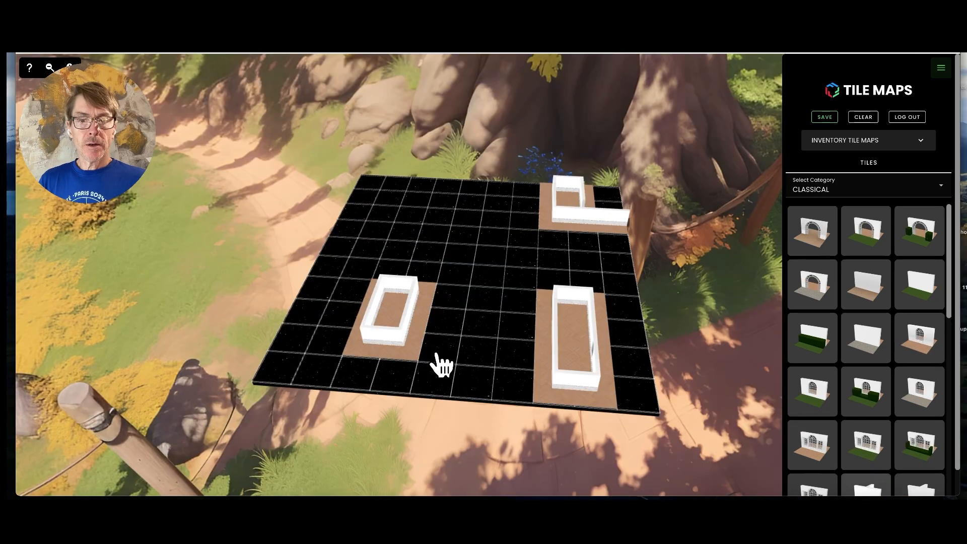
pyautogui.moveTo(391, 336)
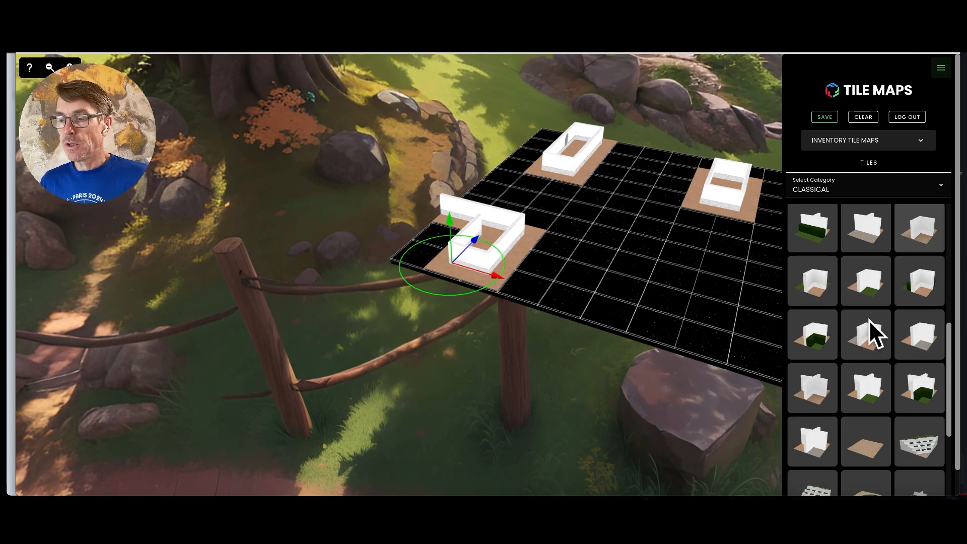
pyautogui.scroll(-3)
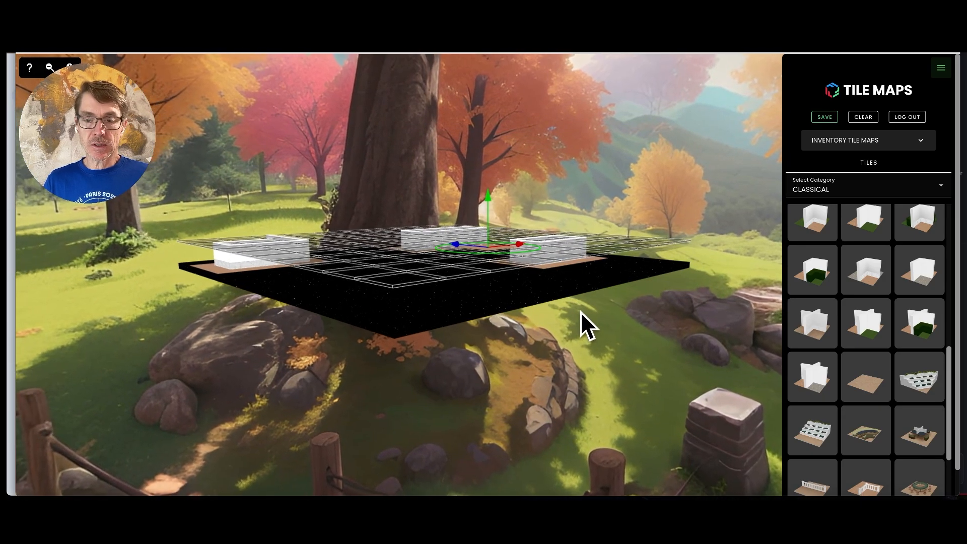
pyautogui.moveTo(586, 327); pyautogui.dragTo(537, 349)
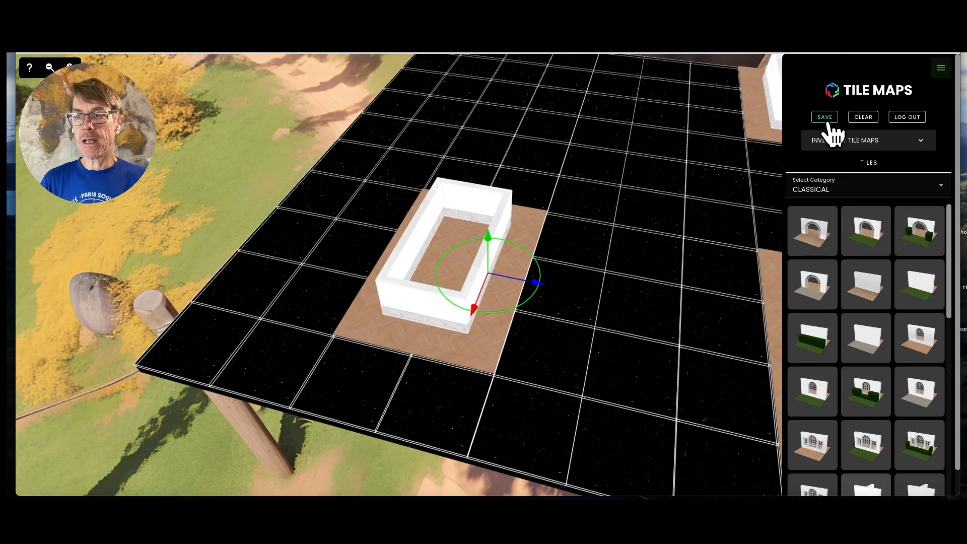
# Step: Save the tile map to the Frame inventory as escaperoom5
pyautogui.click(824, 116)
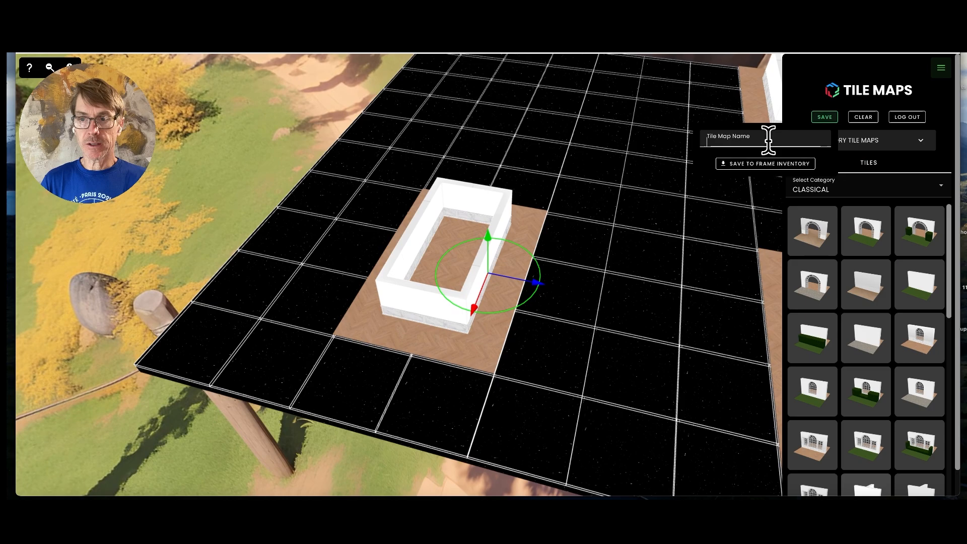
pyautogui.write('escaperoom5')
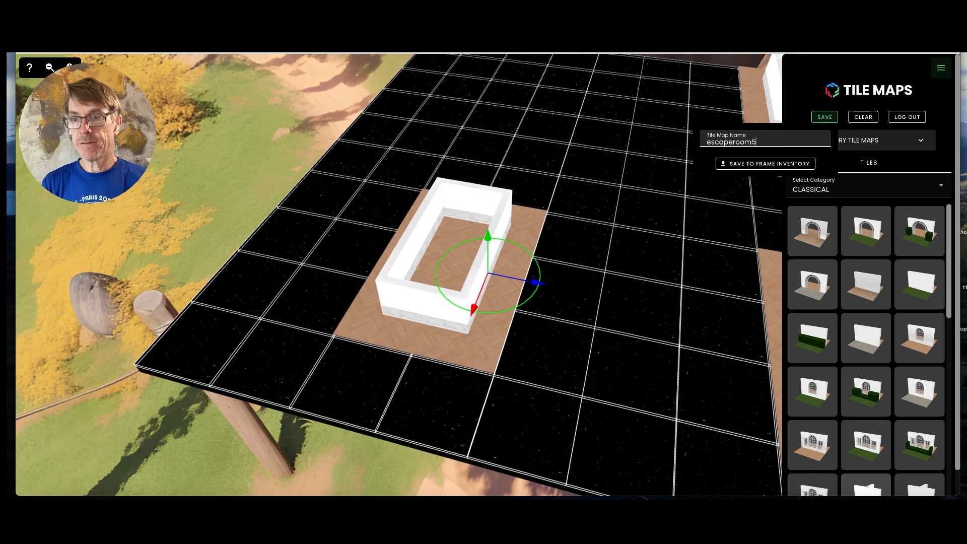
pyautogui.click(764, 163)
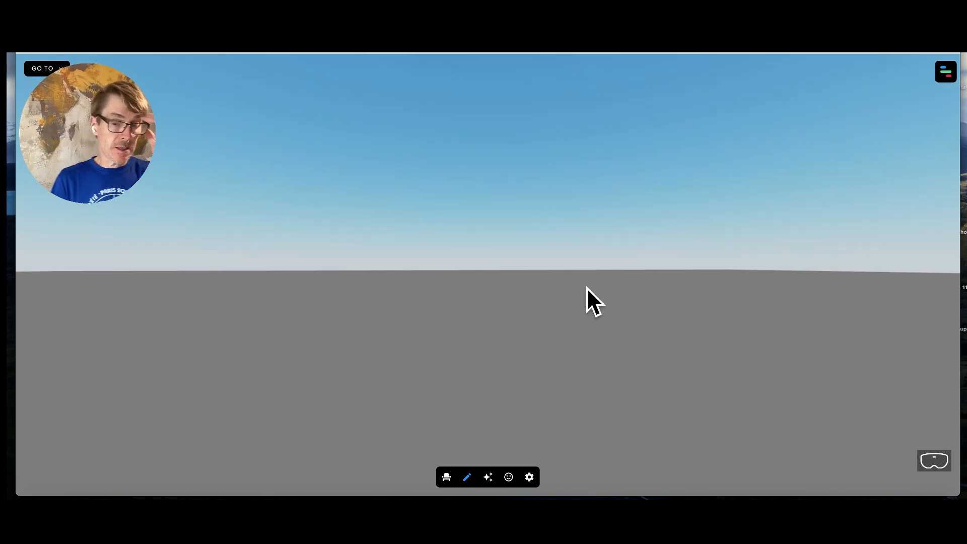
# Step: Choose Change Environment from the frame's settings to list saved environments
pyautogui.click(528, 476)
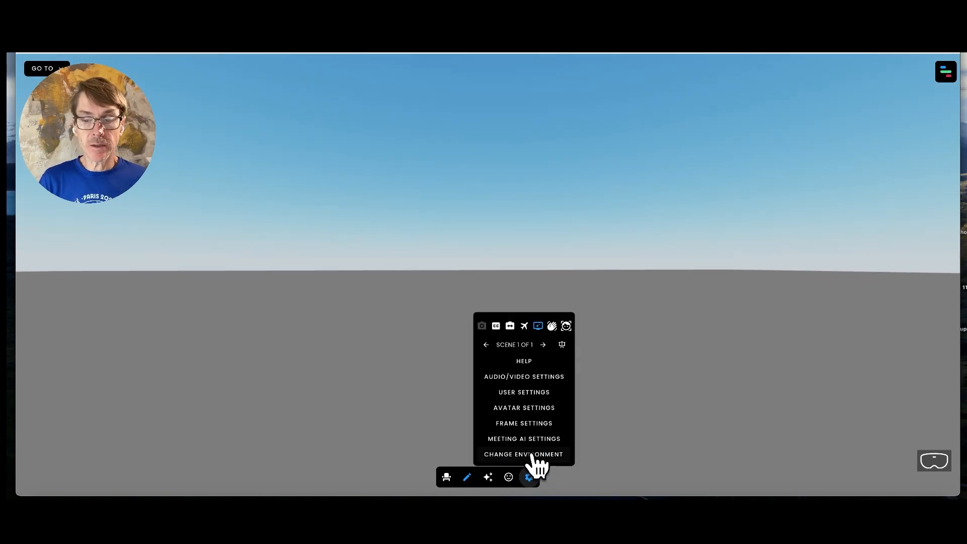
pyautogui.click(522, 455)
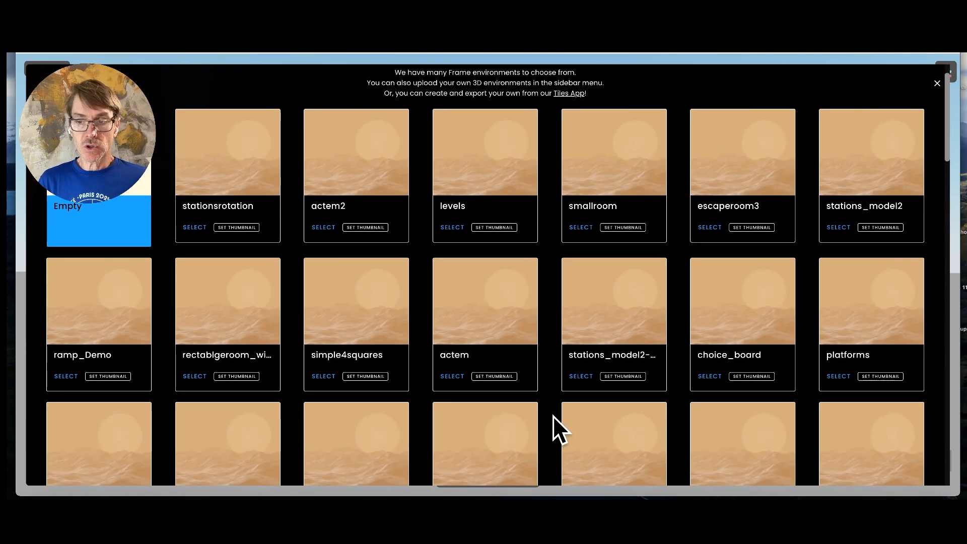
# Step: Select the saved escape-room map from the gallery as the frame's environment
pyautogui.scroll(-3)
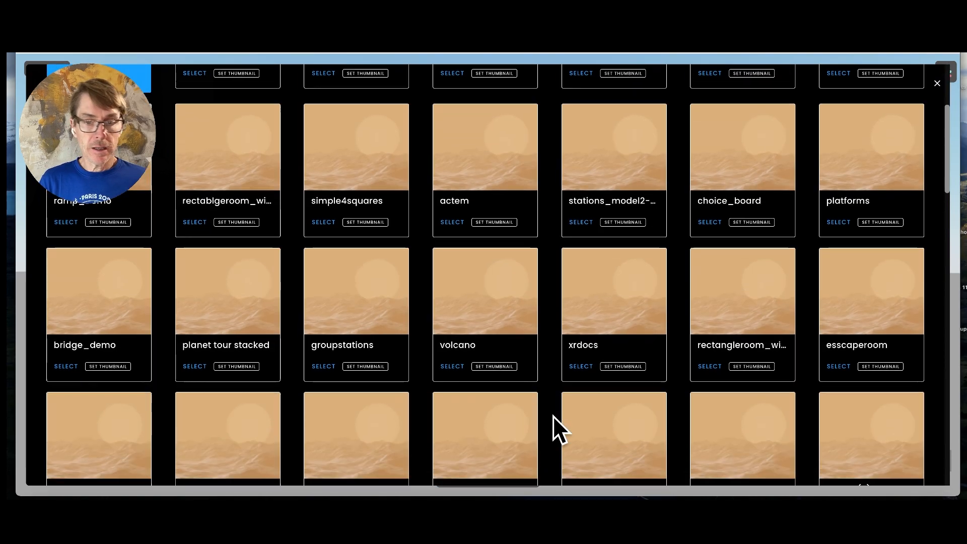
pyautogui.scroll(-3)
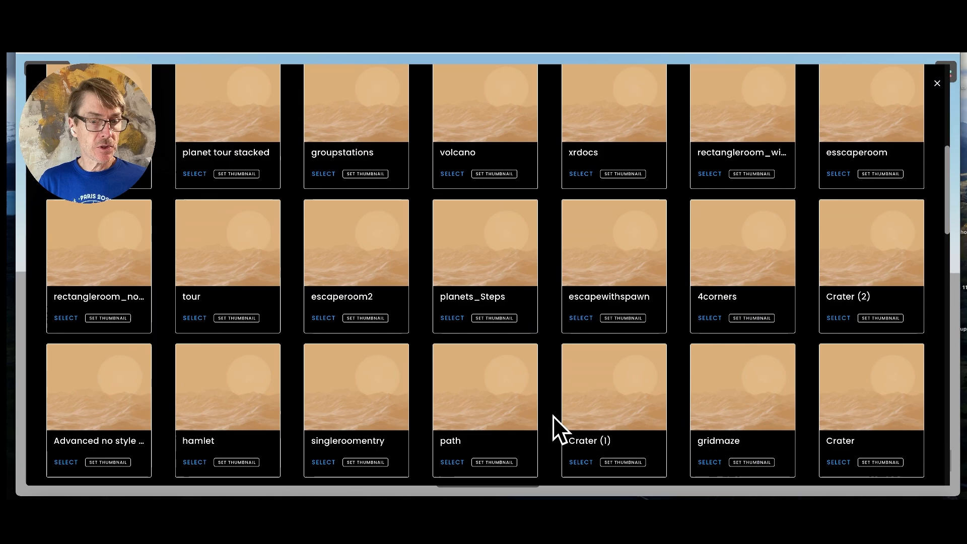
pyautogui.scroll(-3)
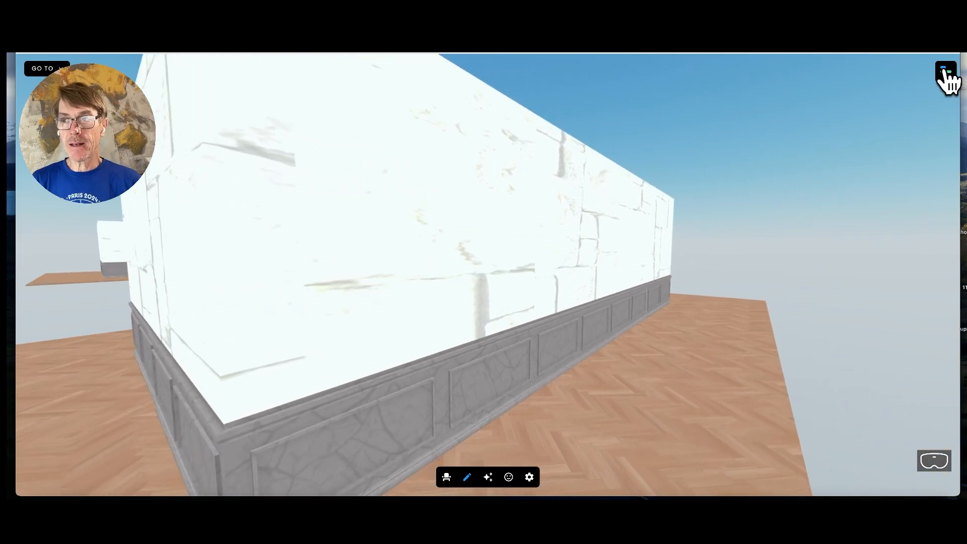
pyautogui.click(945, 74)
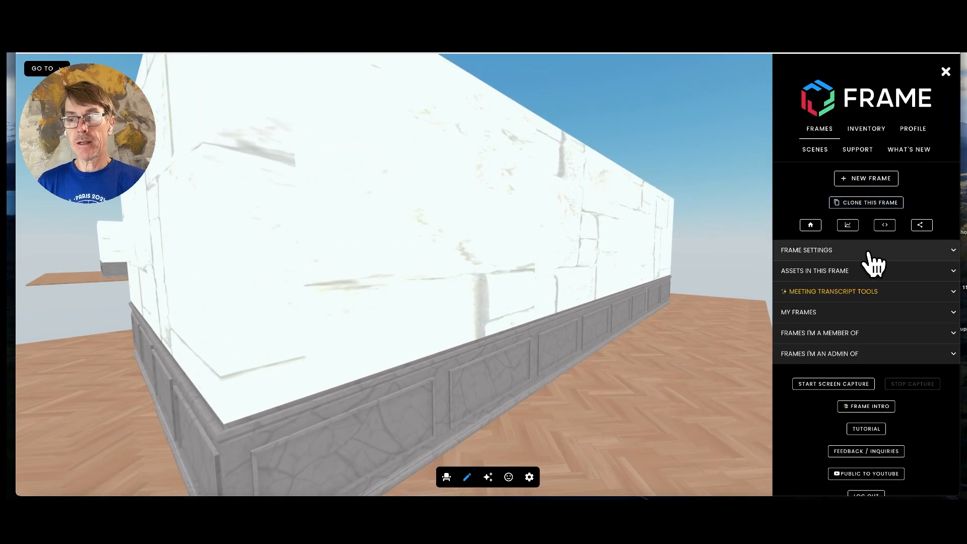
pyautogui.click(866, 250)
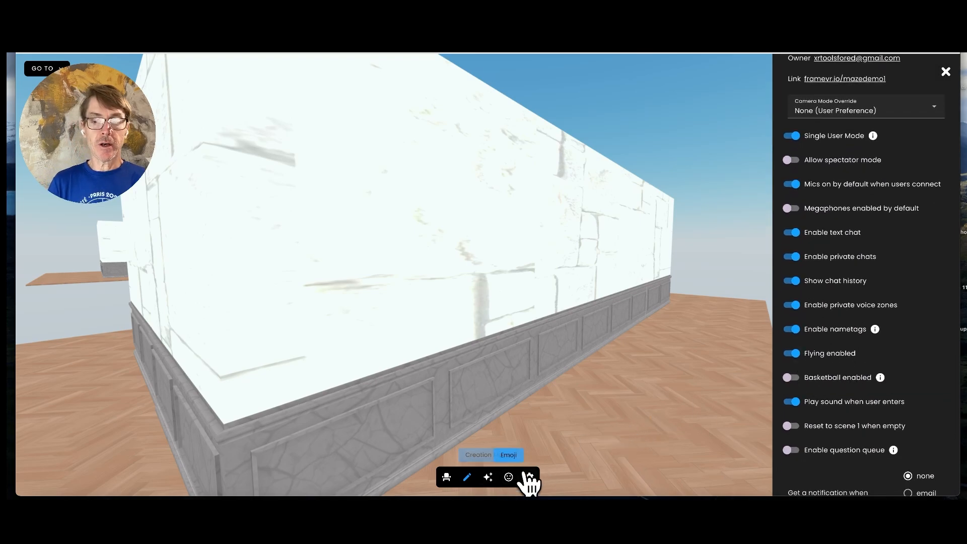
pyautogui.click(529, 476)
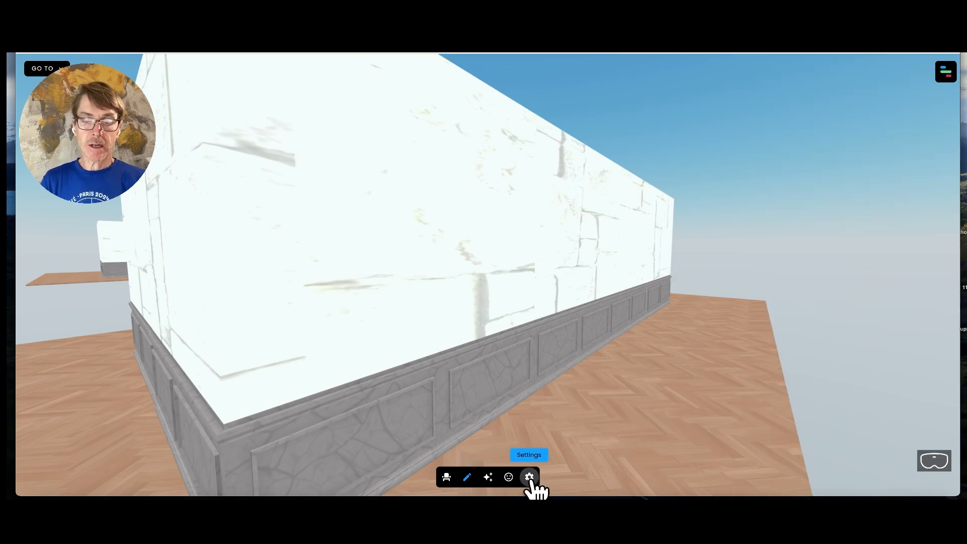
pyautogui.click(529, 477)
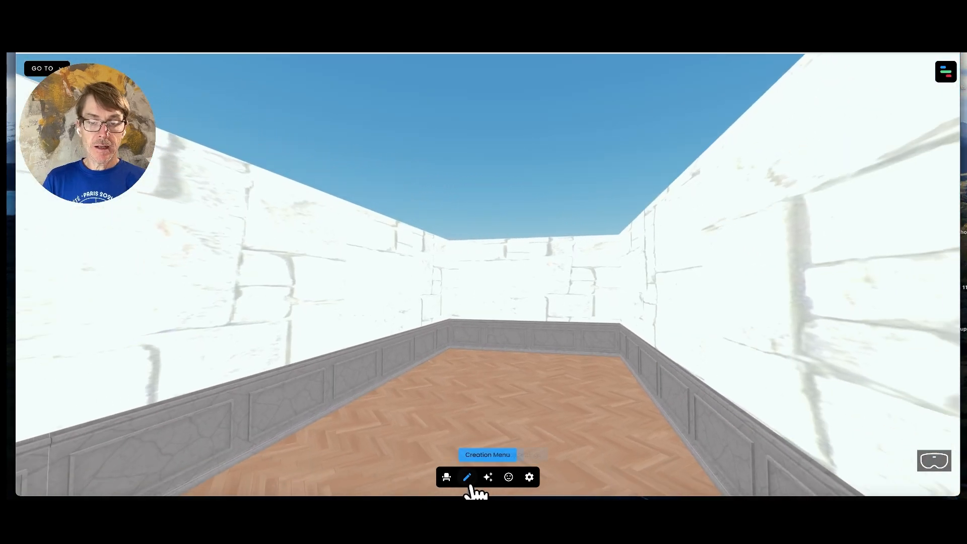
# Step: Add a spawn spot named entry from the Creation Menu's More options
pyautogui.click(488, 476)
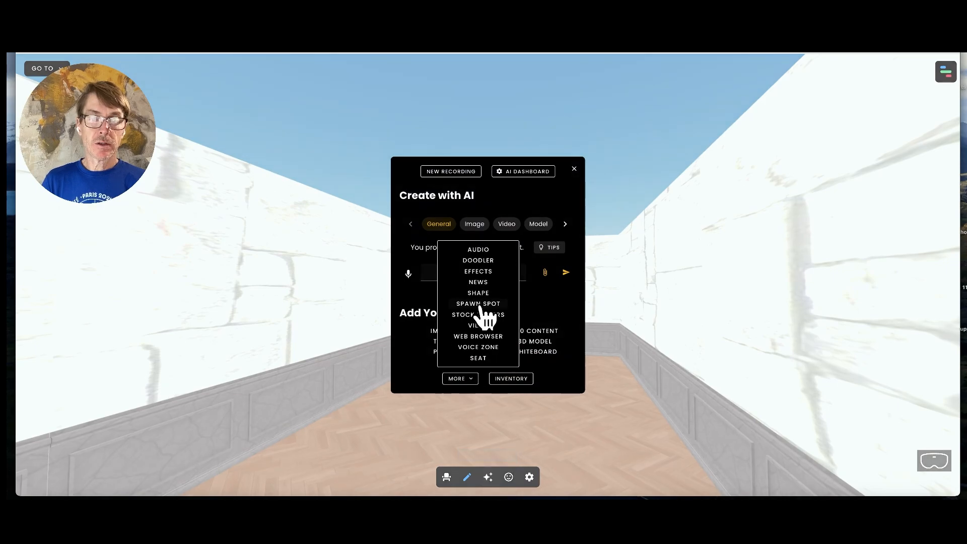
pyautogui.click(477, 303)
pyautogui.write('entry')
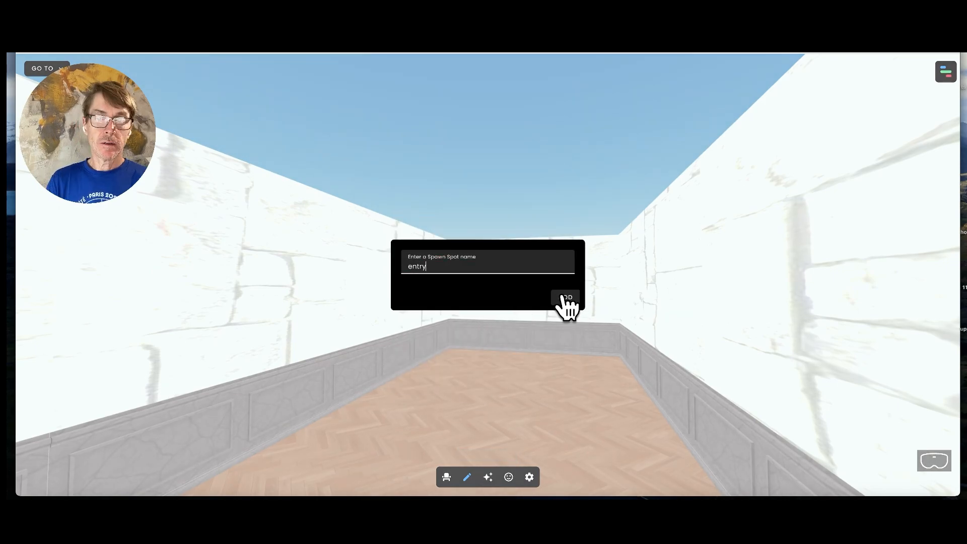
pyautogui.click(564, 300)
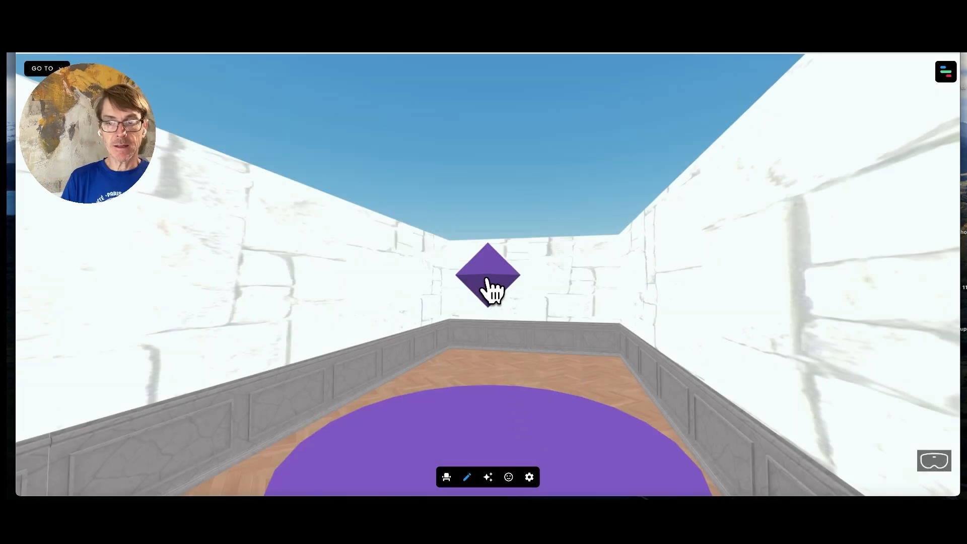
# Step: Enable Default Spawn Spot in the entry spot's properties
pyautogui.click(487, 276)
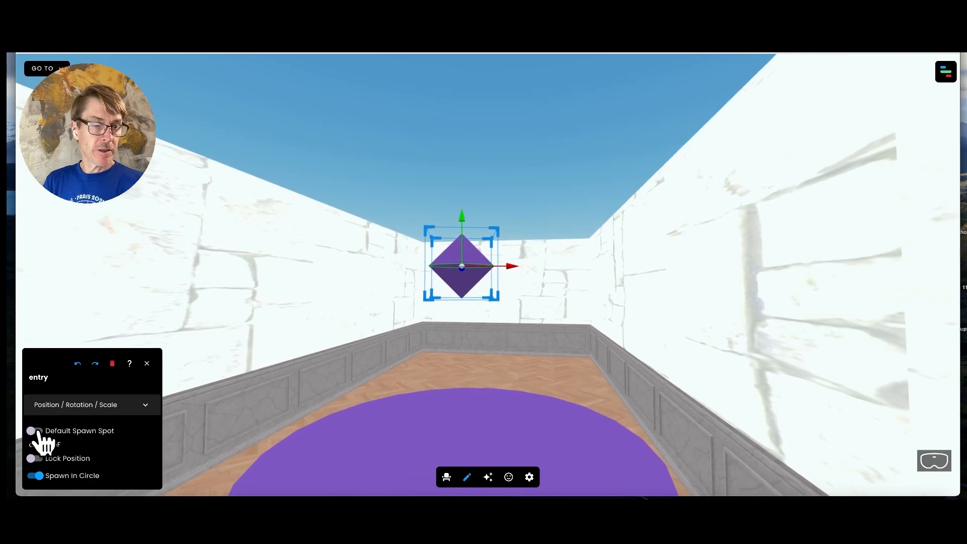
pyautogui.click(34, 430)
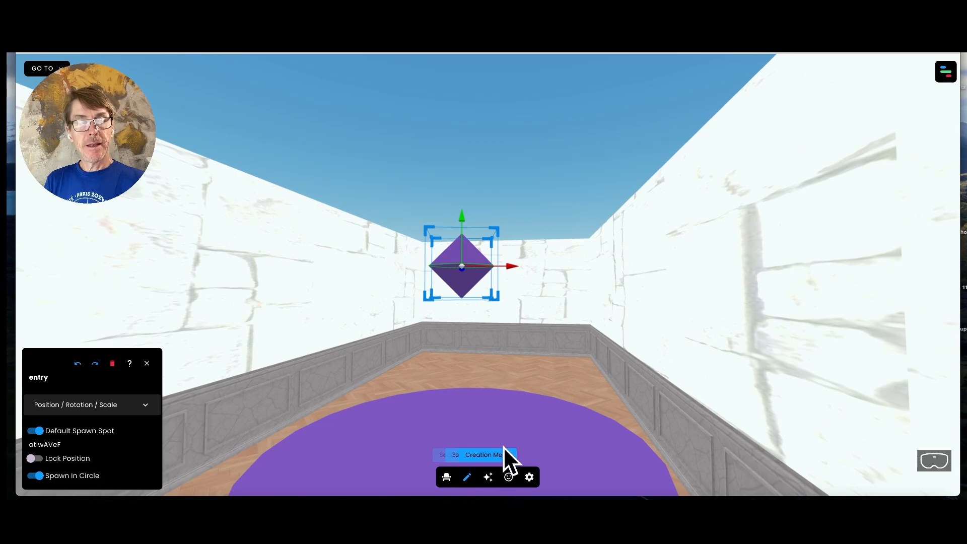